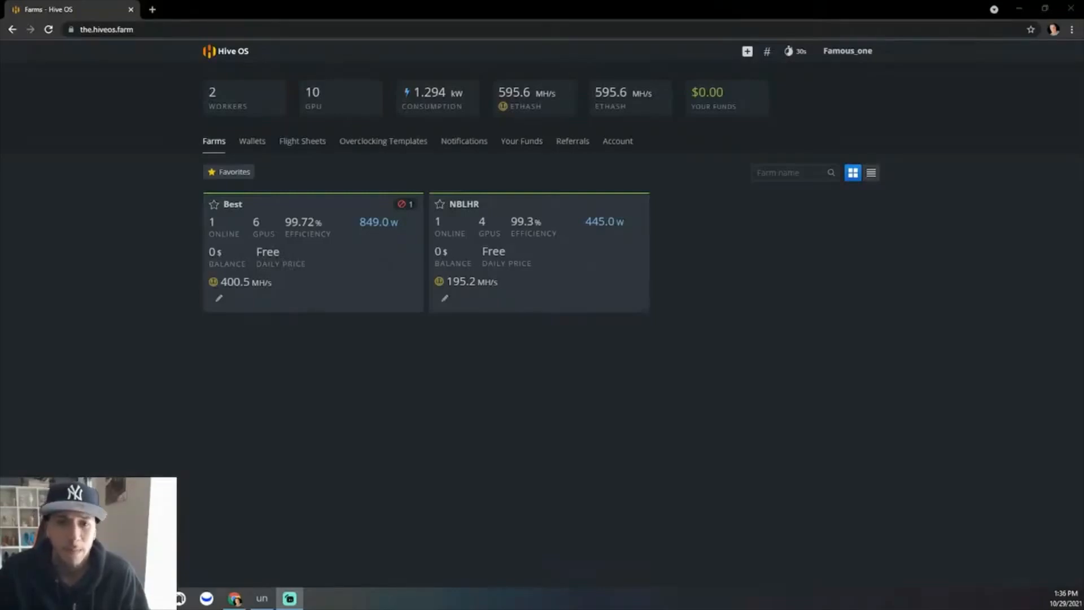
mouse_move(584, 277)
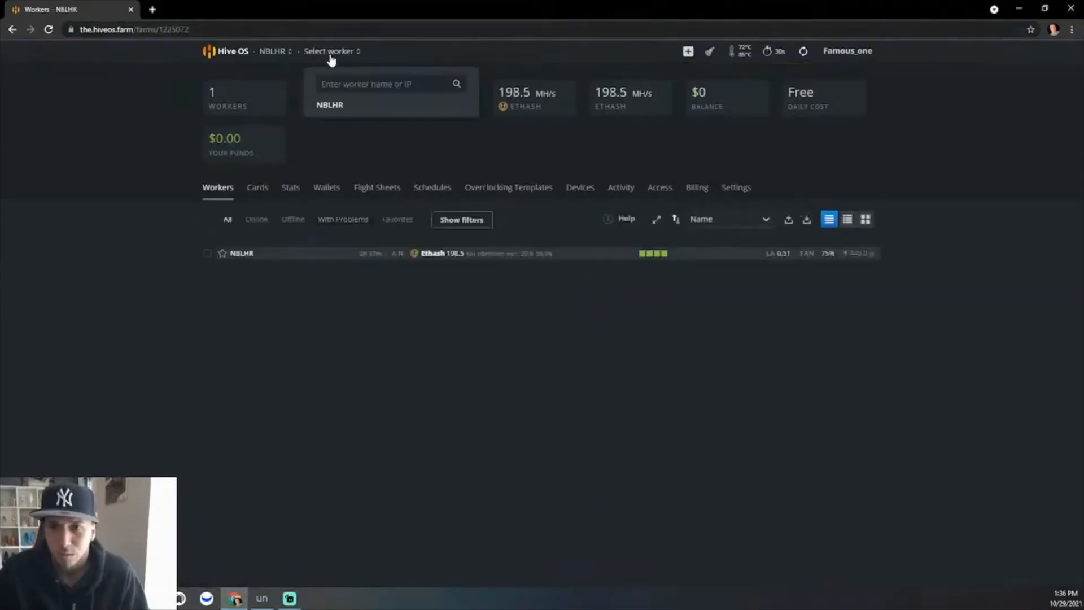
Step: Open the NBLHR worker's overview page listing its four GPUs
click(241, 253)
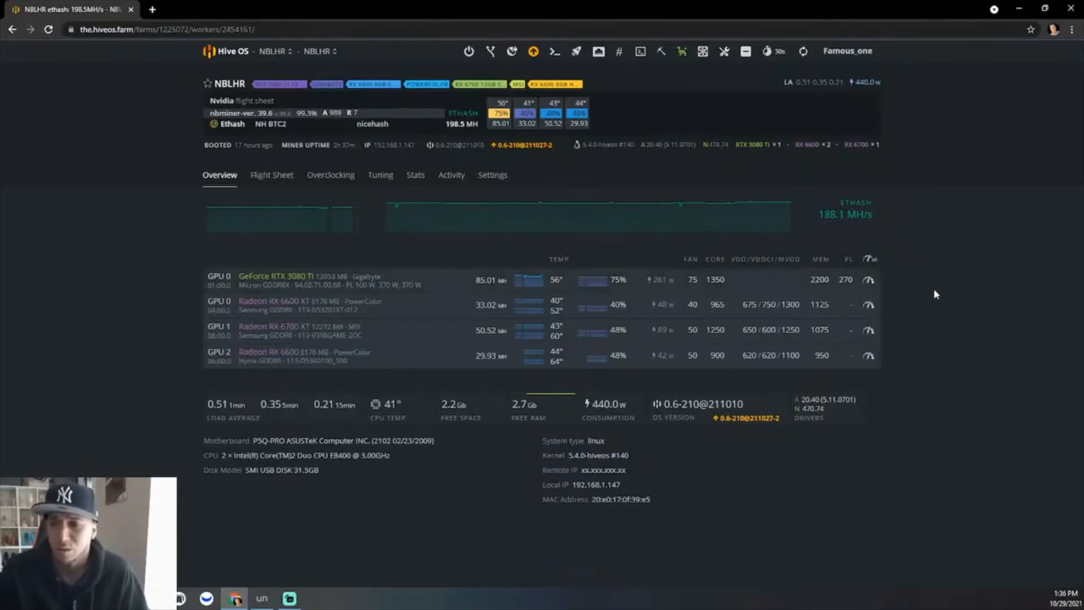
mouse_move(895, 284)
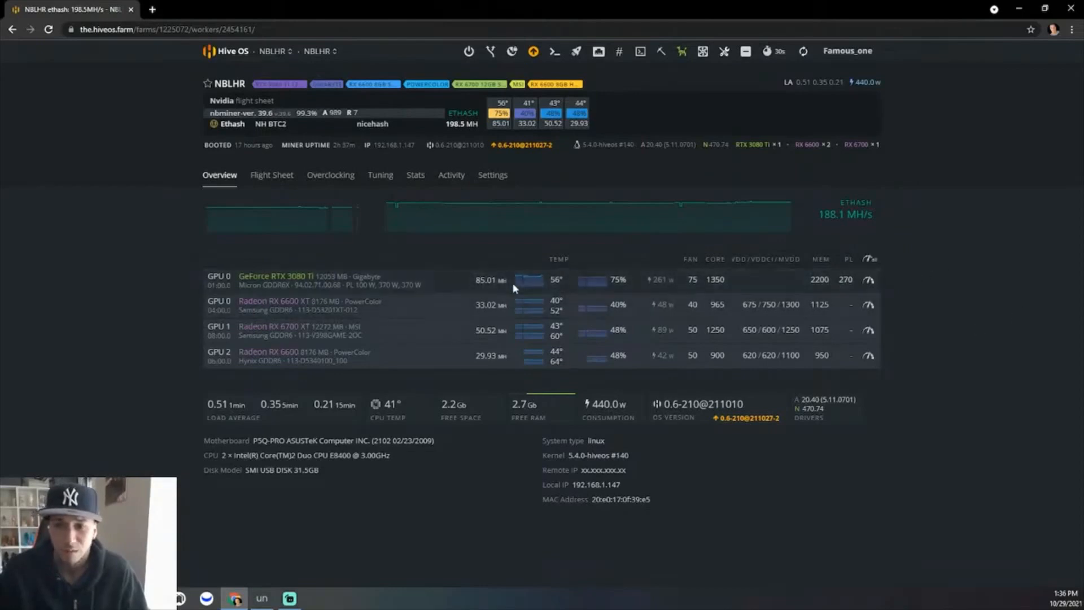
mouse_move(529, 283)
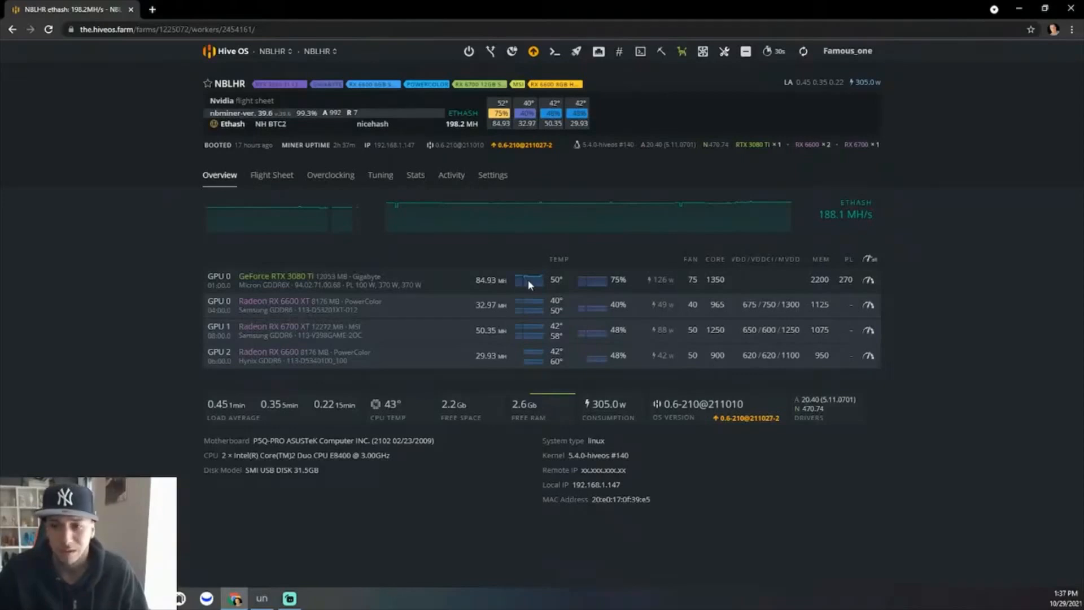
mouse_move(526, 283)
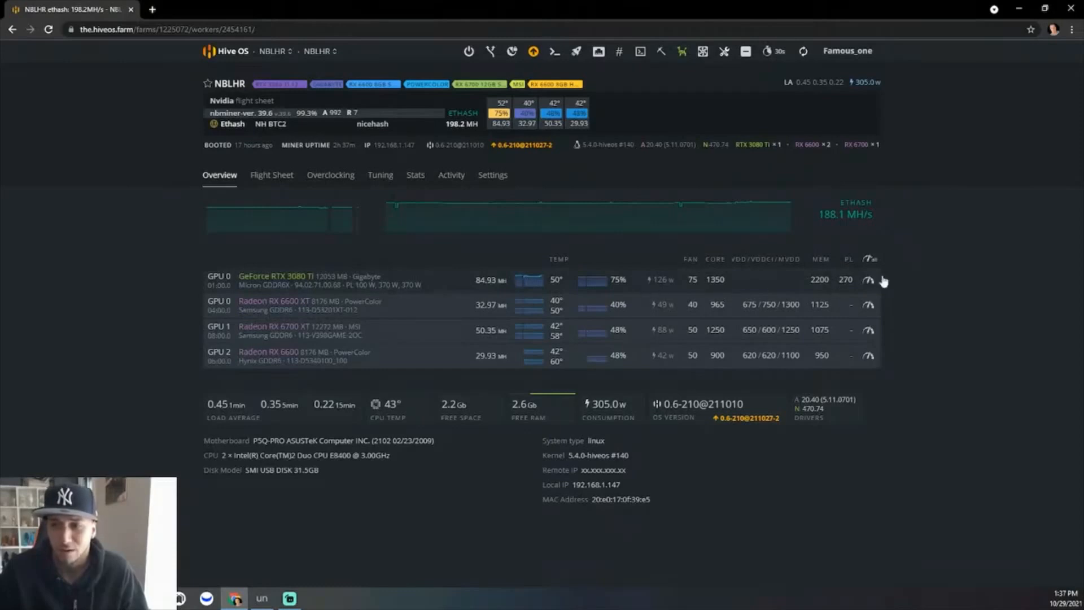
mouse_move(854, 293)
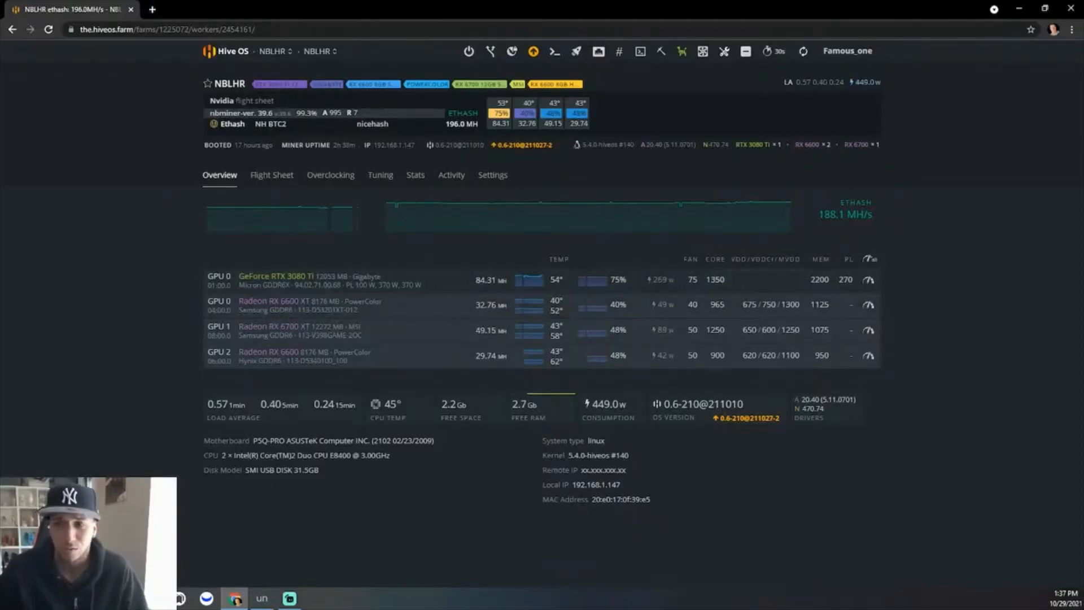
mouse_move(950, 275)
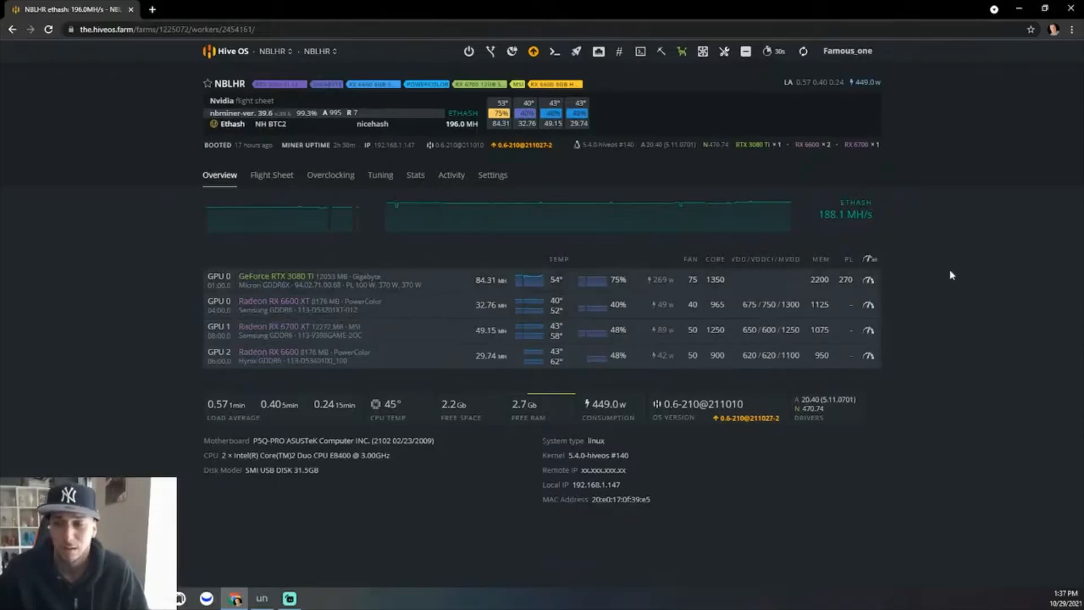
mouse_move(823, 297)
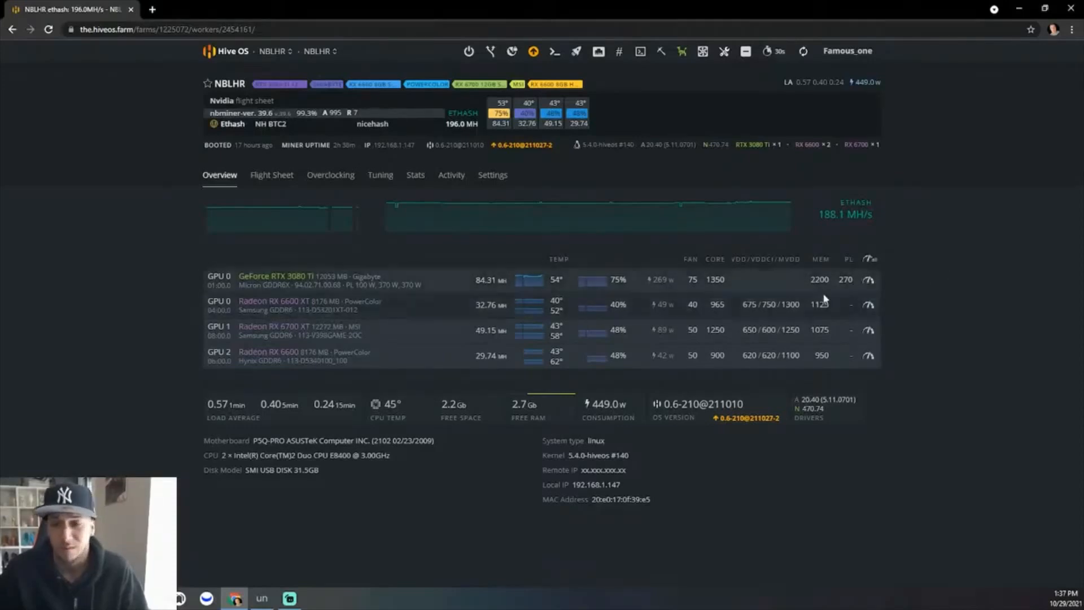
mouse_move(707, 293)
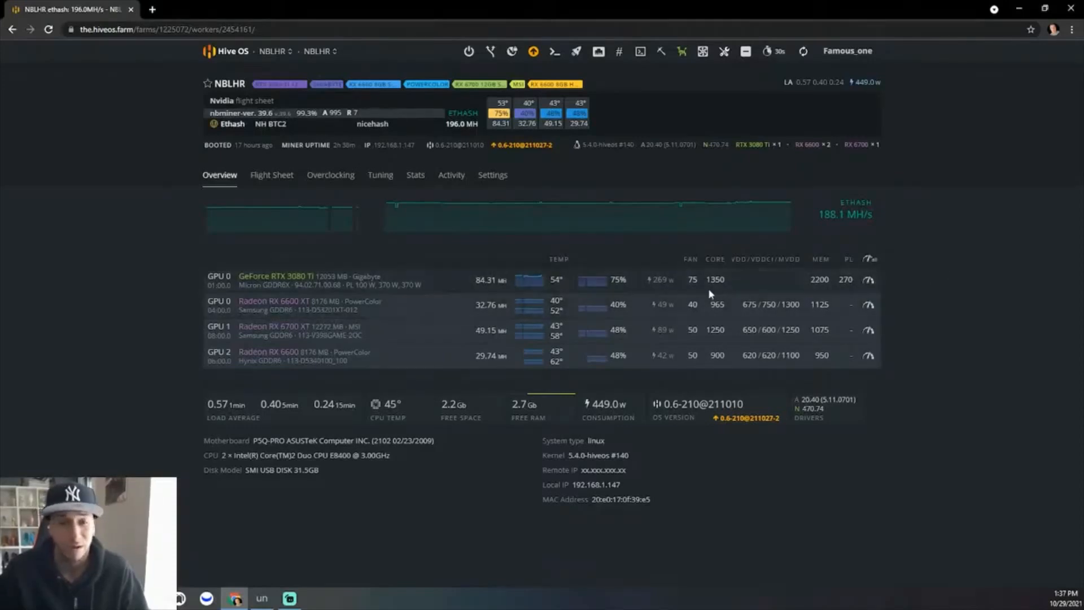
mouse_move(696, 293)
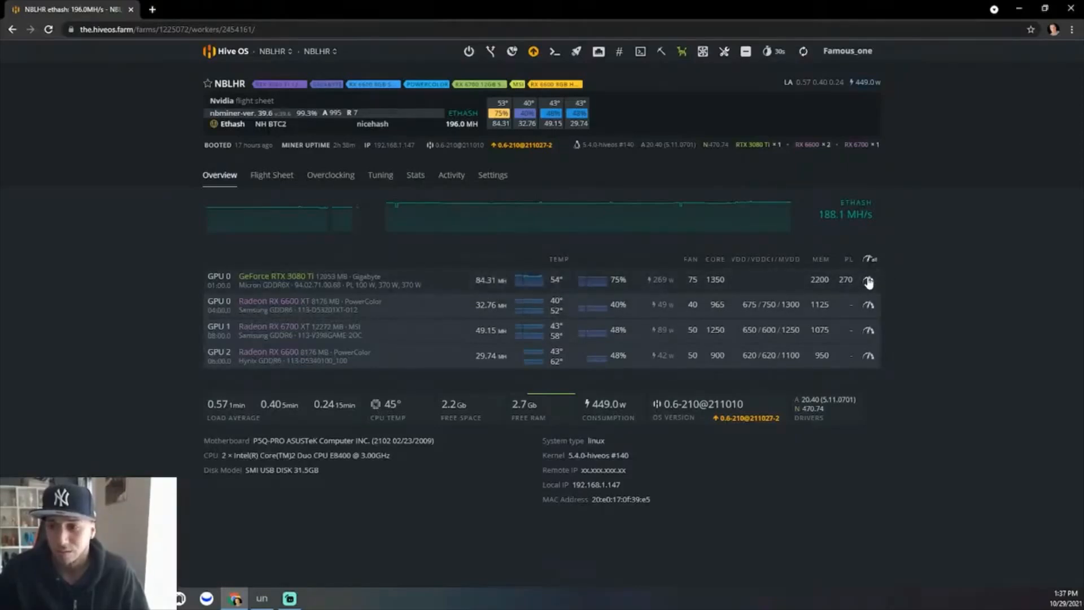
Step: Open the RTX 3080 Ti overclock form showing core 1350, memory 2200, fan 75, 270 W
click(868, 279)
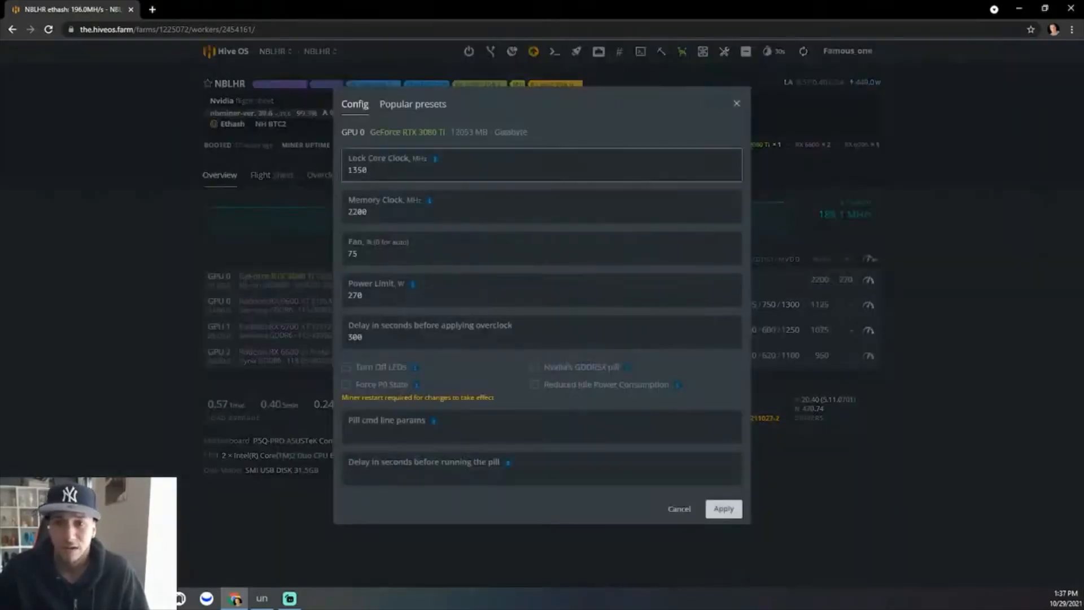
click(449, 169)
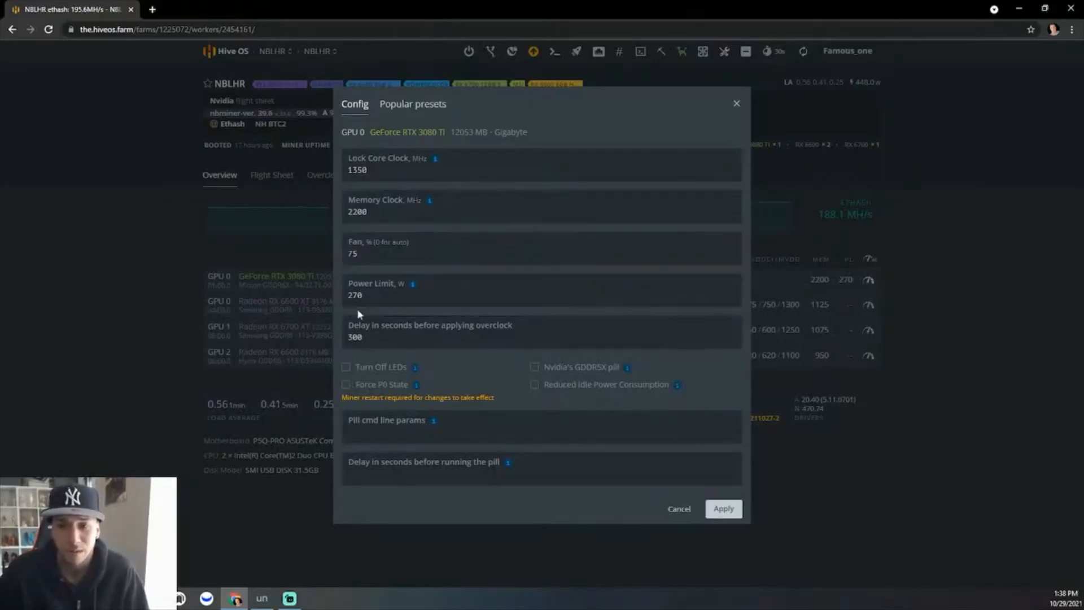
click(541, 290)
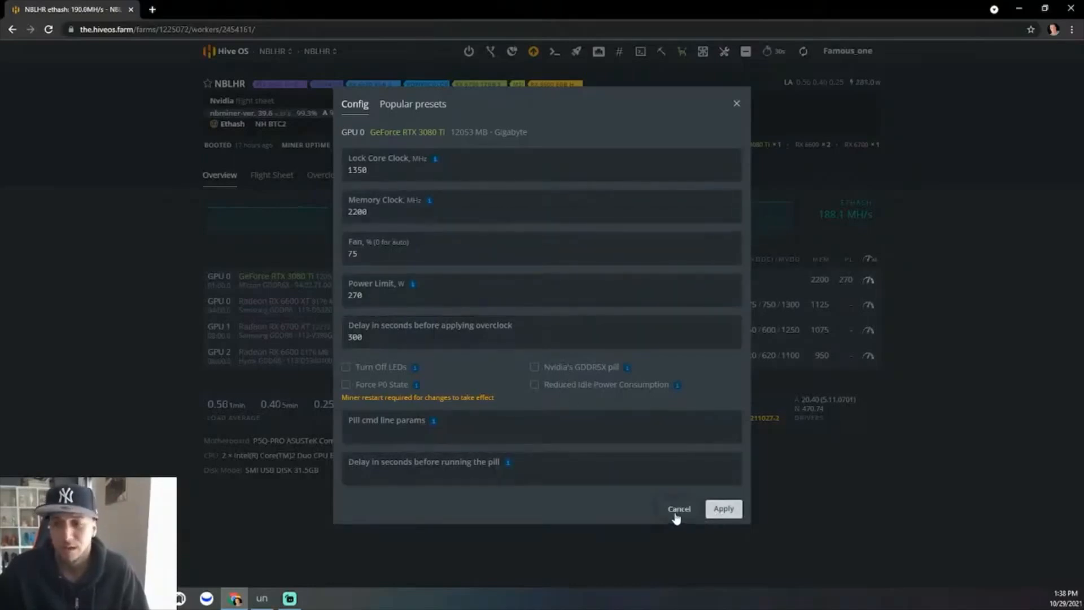
click(678, 509)
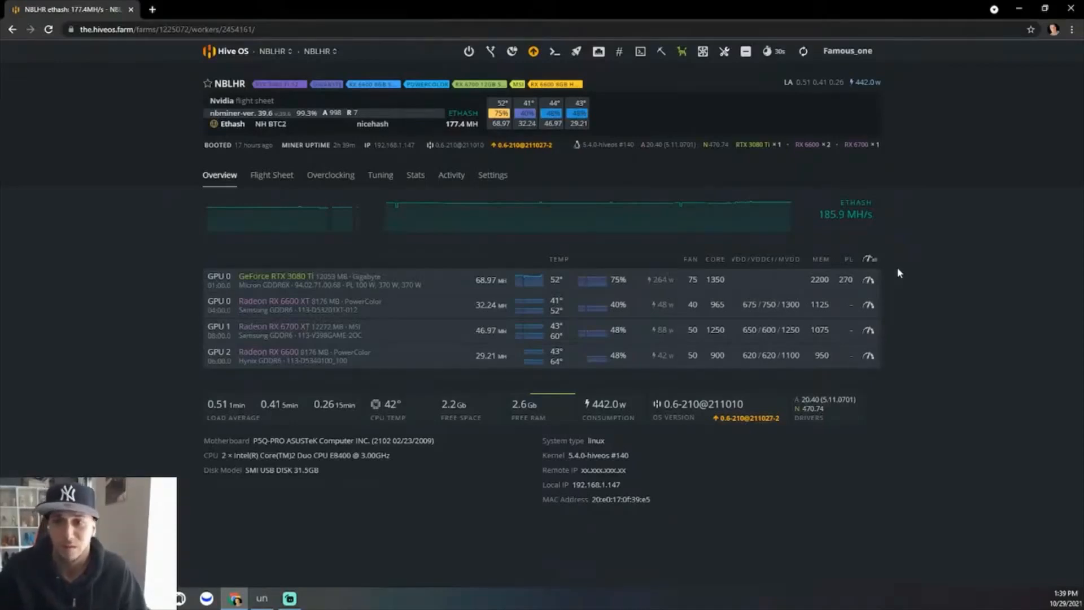
mouse_move(803, 52)
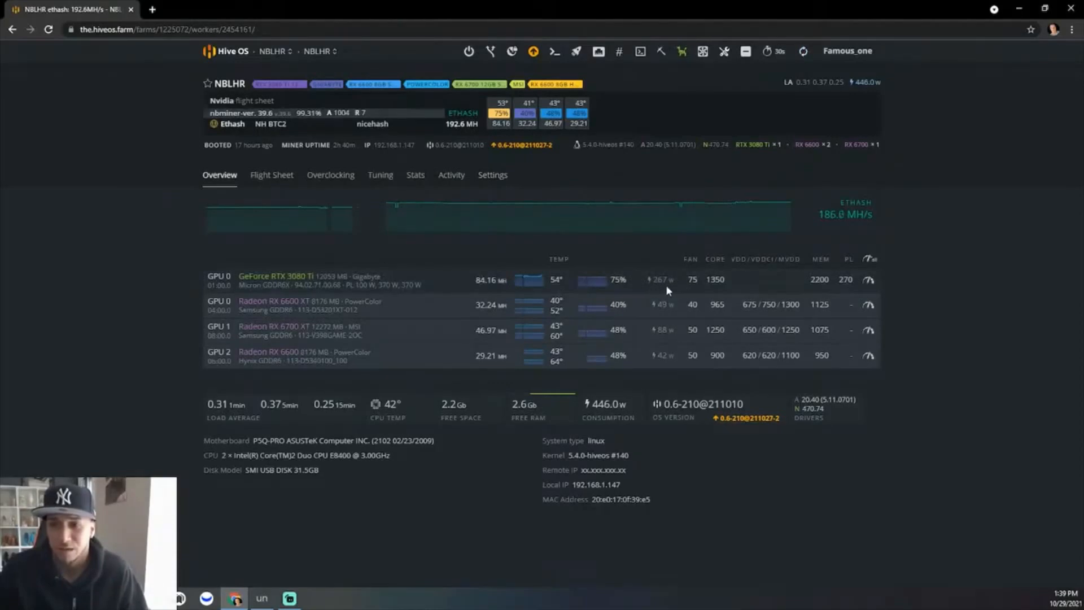
mouse_move(652, 288)
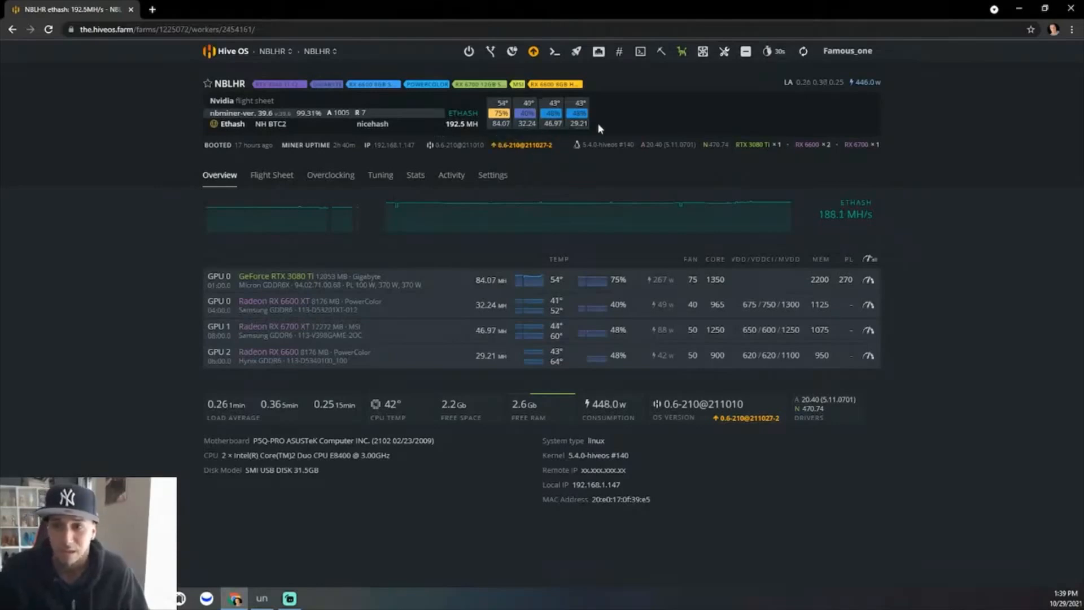
mouse_move(596, 128)
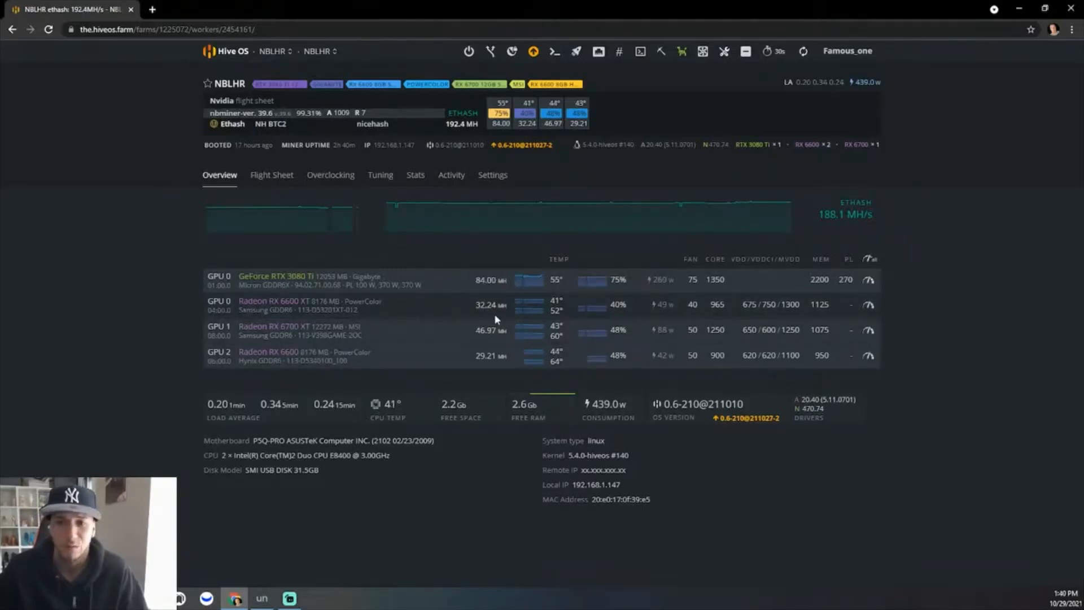
mouse_move(513, 323)
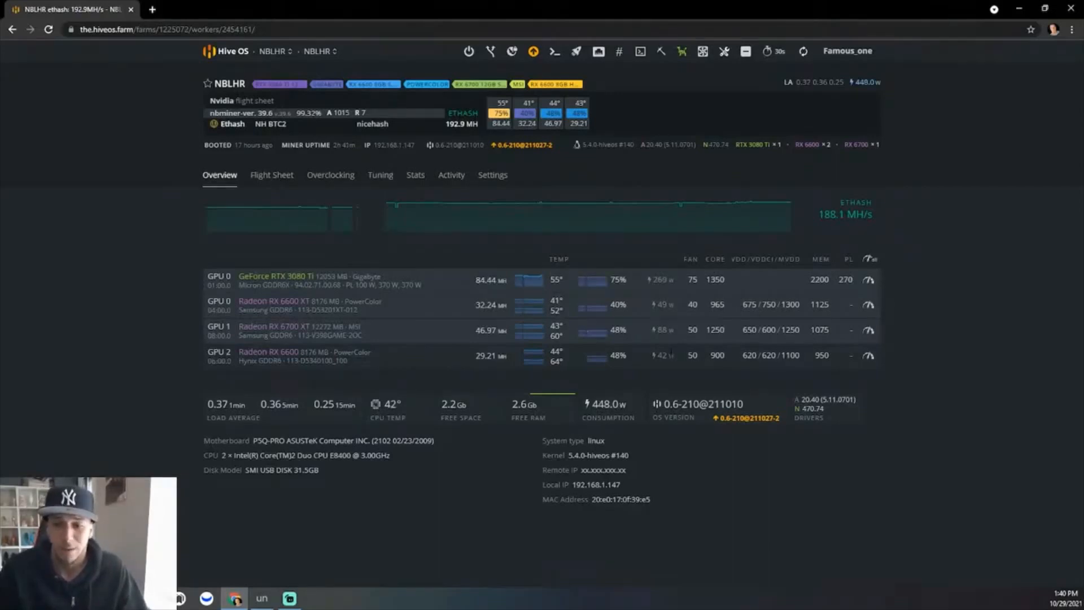
mouse_move(490, 372)
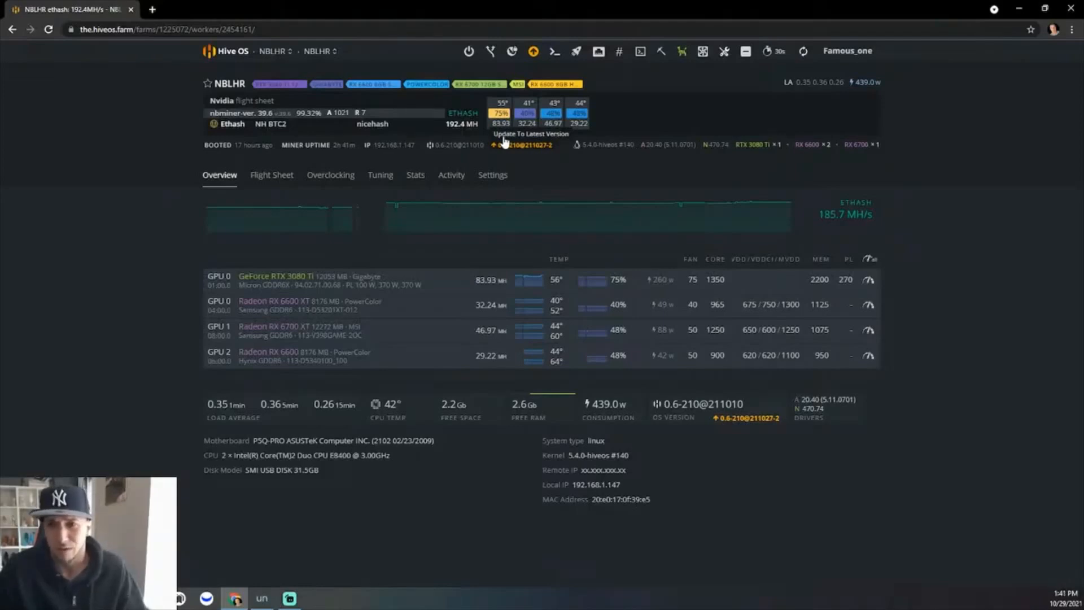
mouse_move(496, 263)
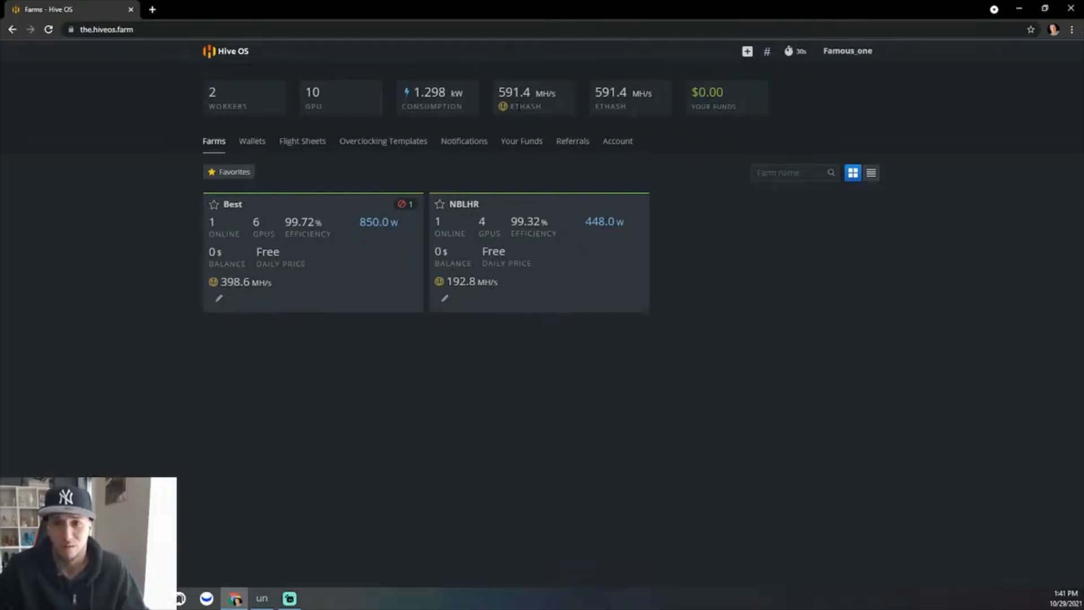
mouse_move(437, 96)
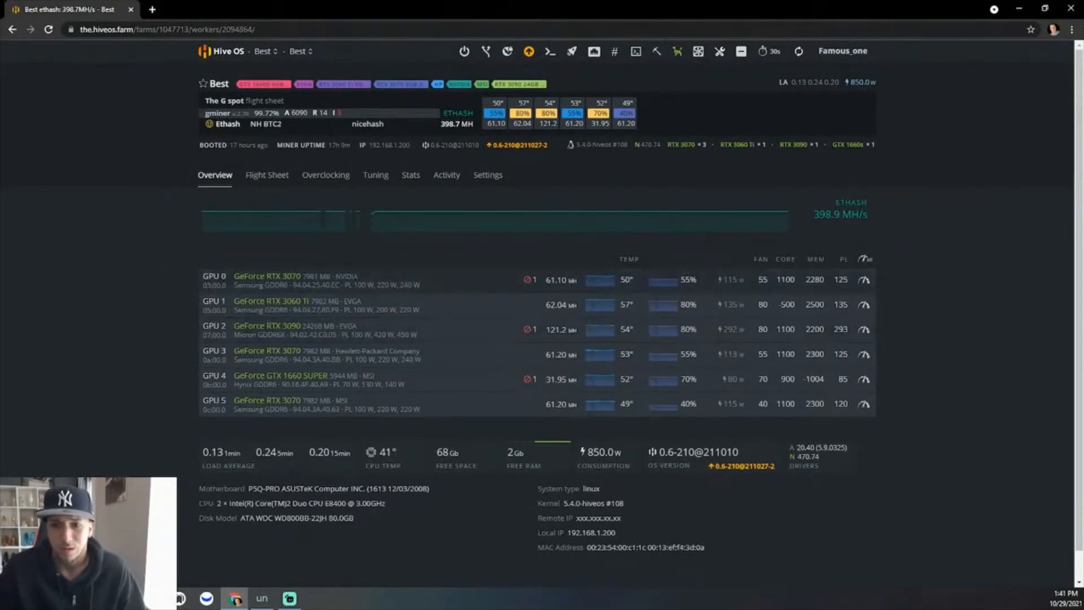
mouse_move(280, 323)
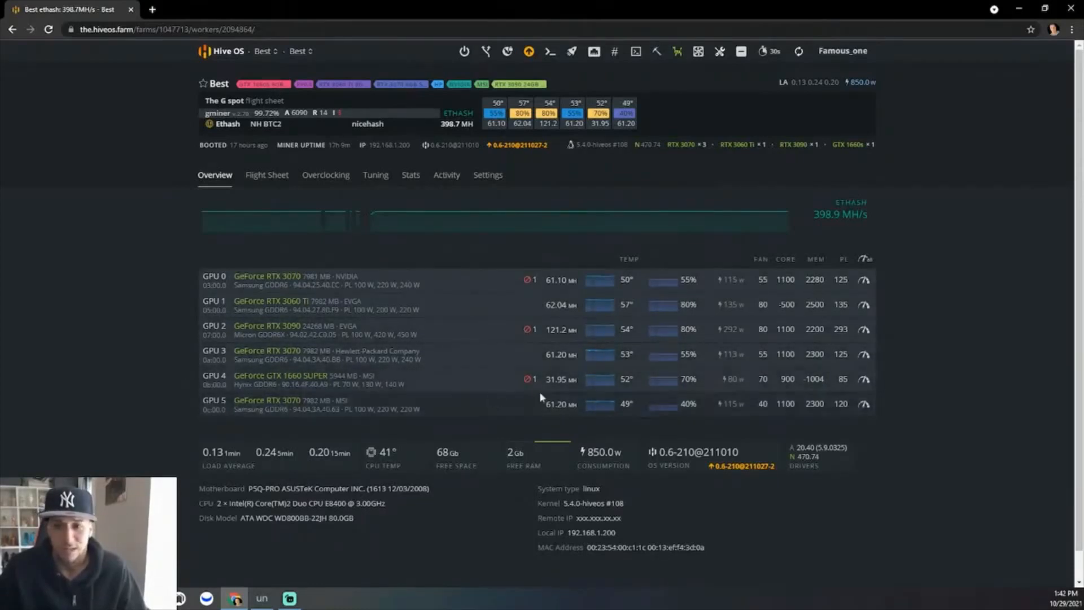
mouse_move(599, 400)
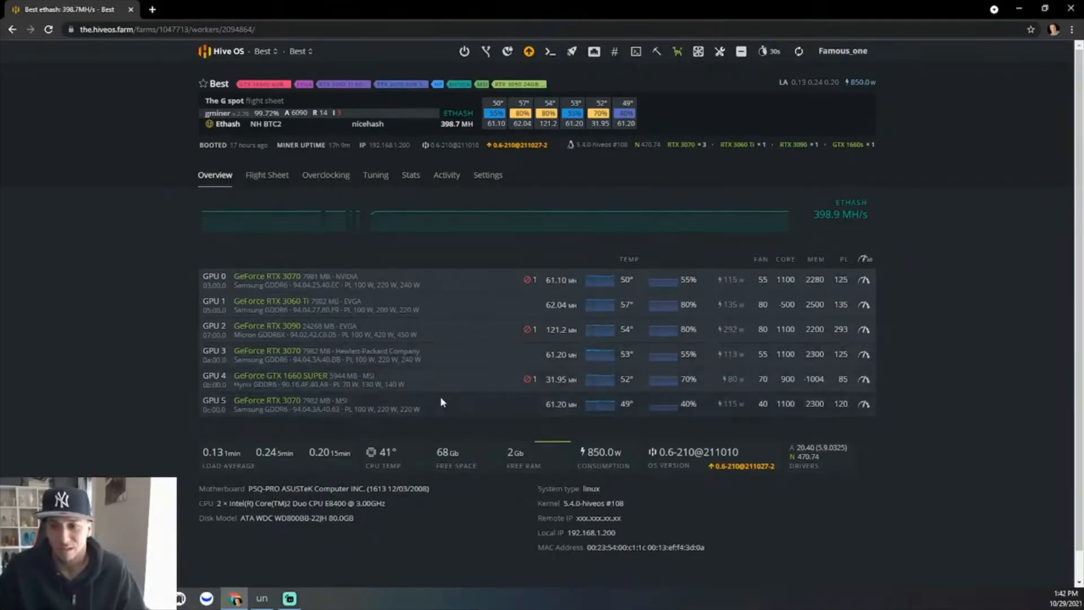
mouse_move(733, 390)
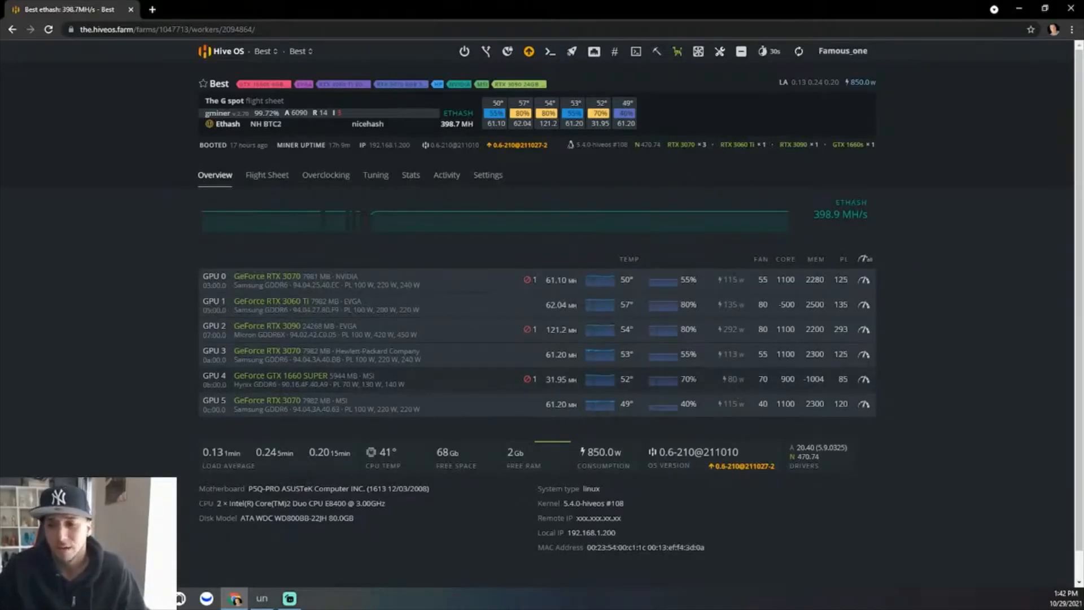
mouse_move(527, 379)
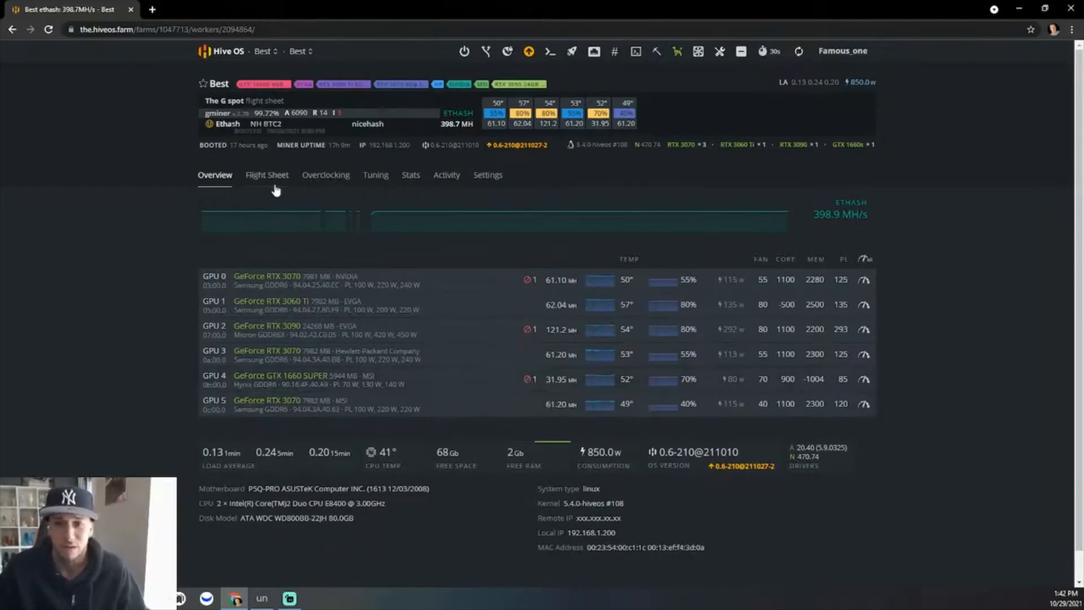
mouse_move(287, 211)
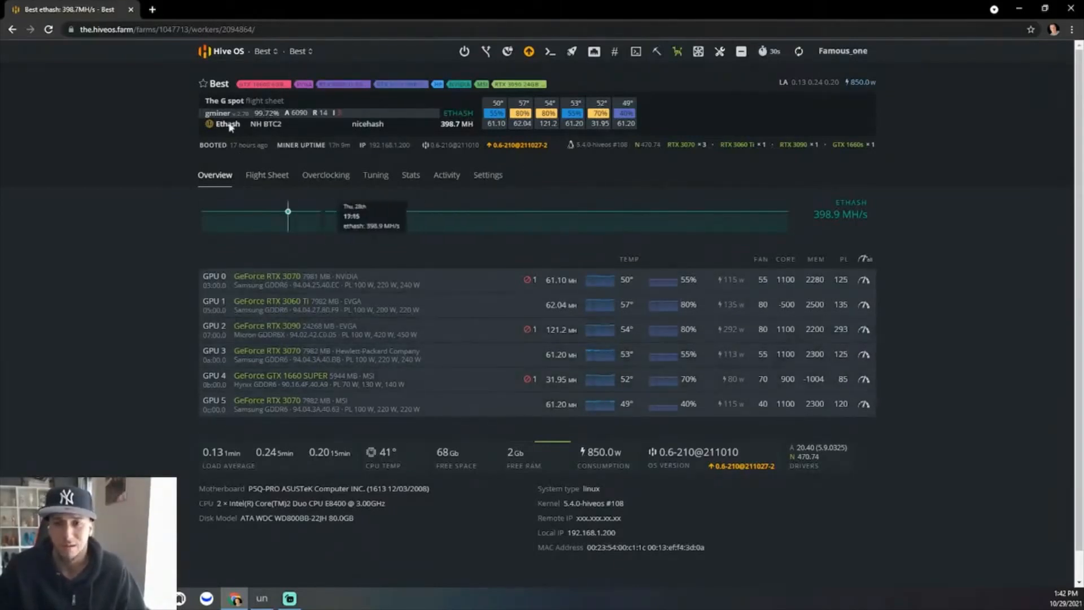
Step: Switch the farm selector to NBLHR and open the NBLHR worker
click(265, 50)
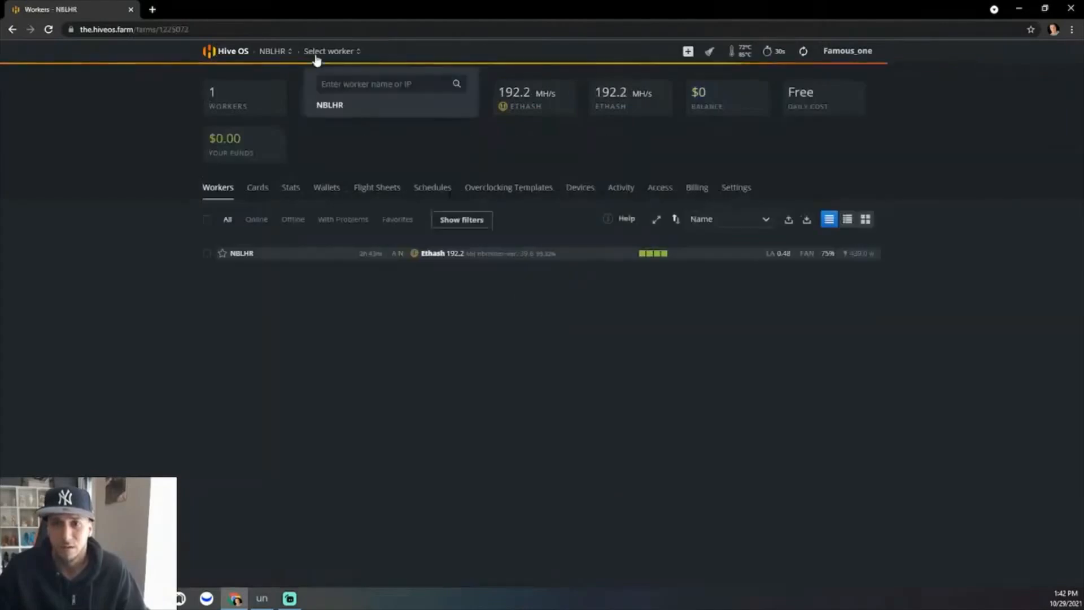
click(241, 253)
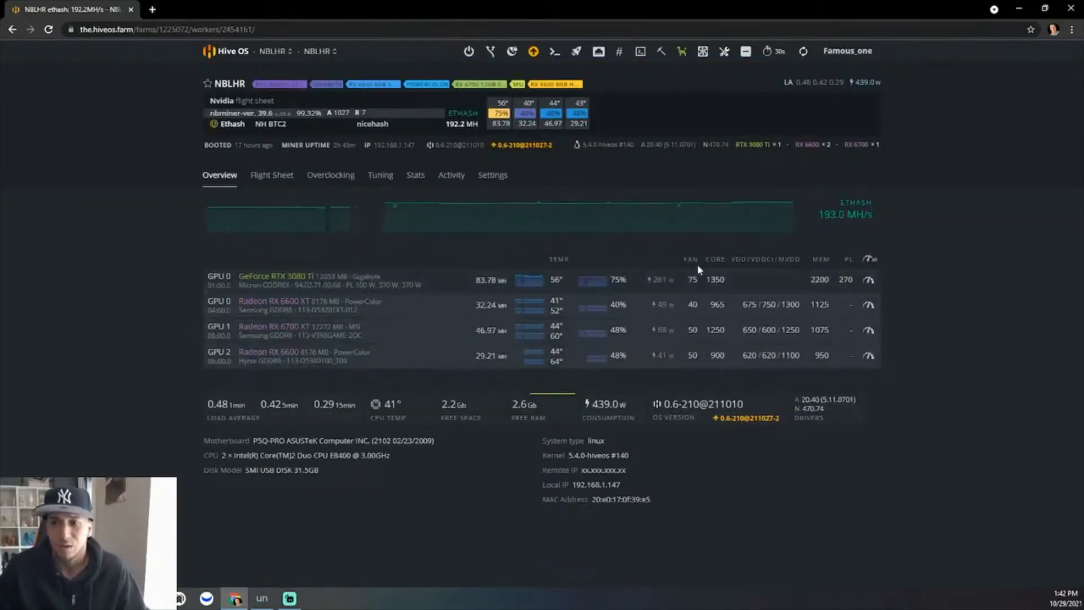
mouse_move(931, 372)
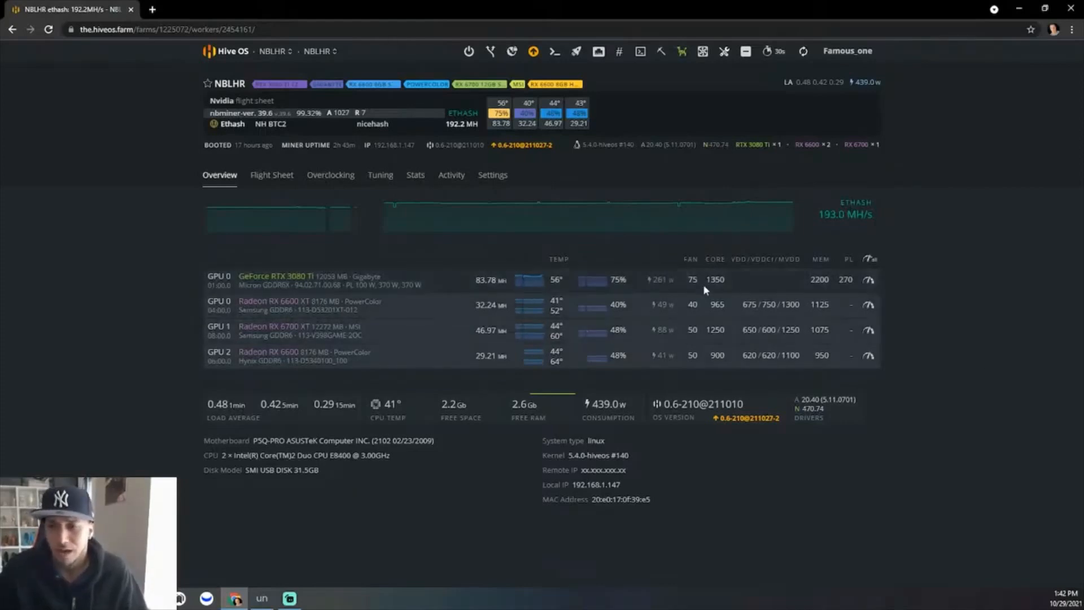
mouse_move(726, 289)
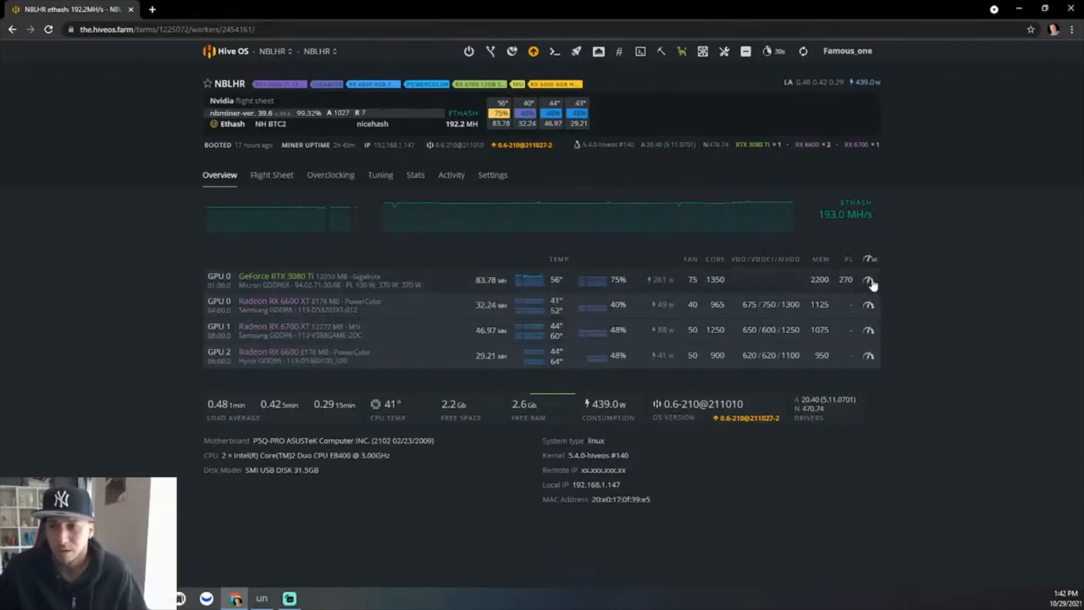
Step: Set the RTX 3080 Ti Lock Core Clock to 1300 and apply it
click(869, 279)
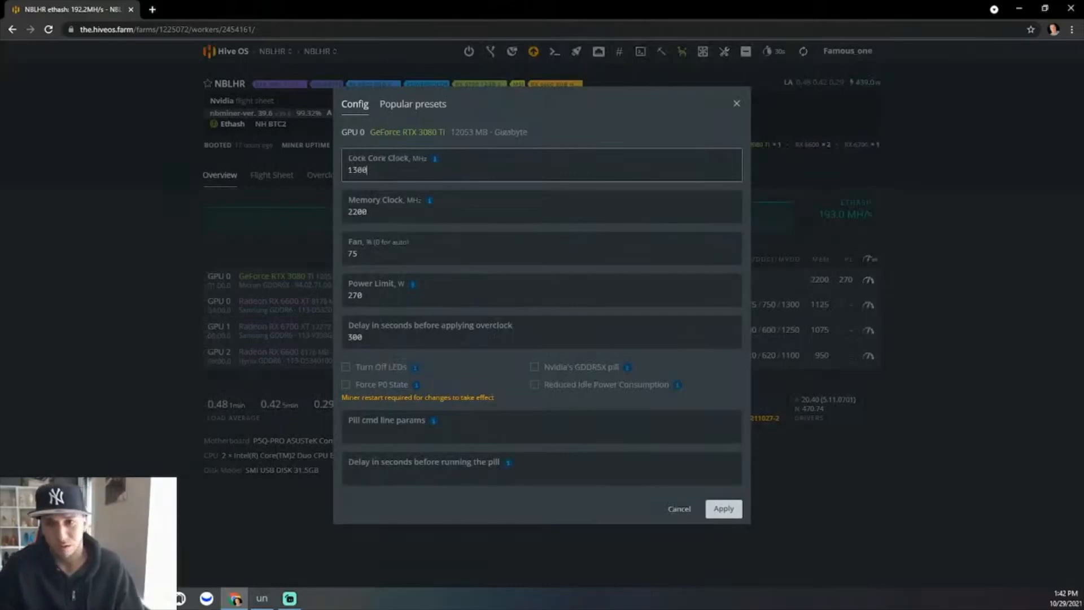
click(723, 508)
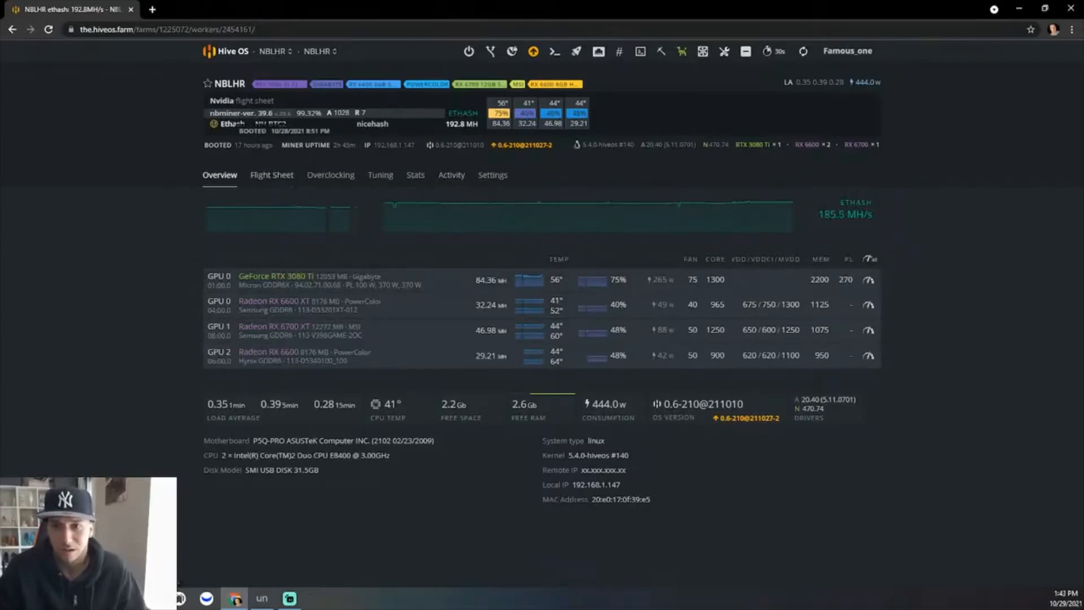
mouse_move(803, 51)
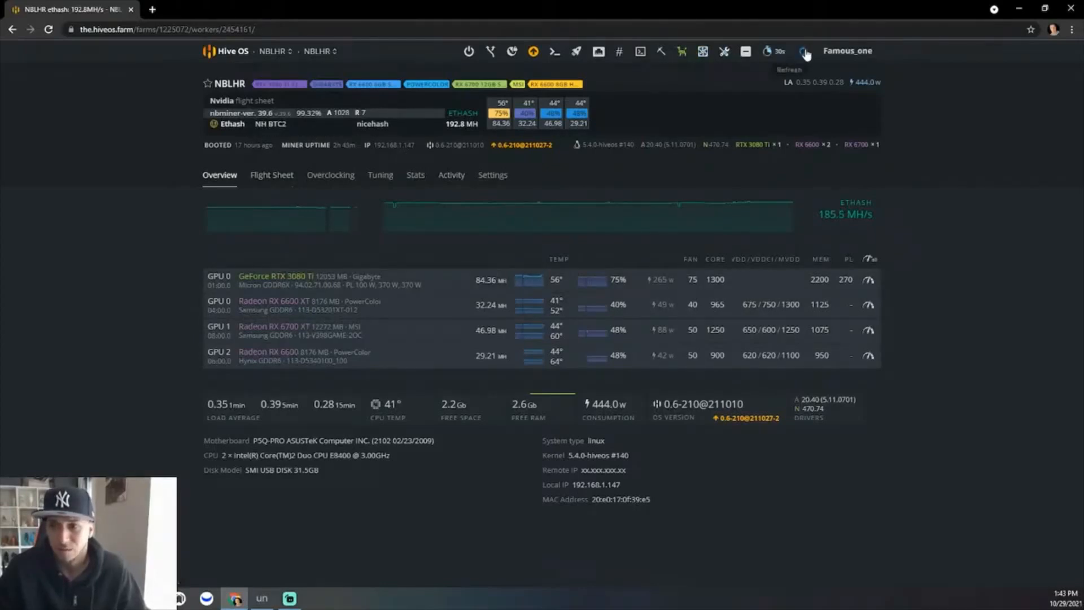
click(803, 51)
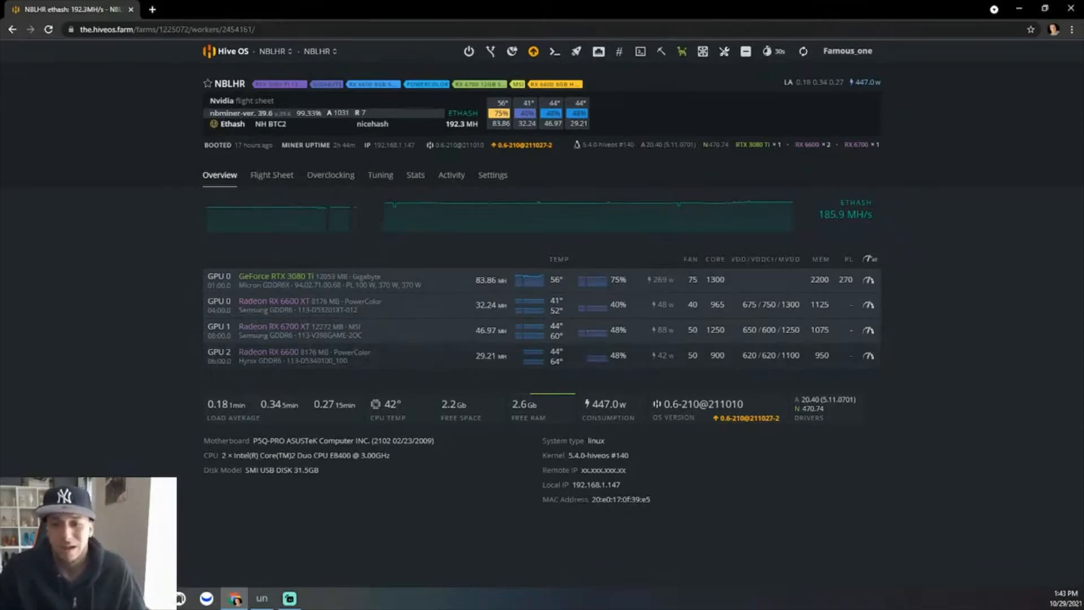
mouse_move(447, 360)
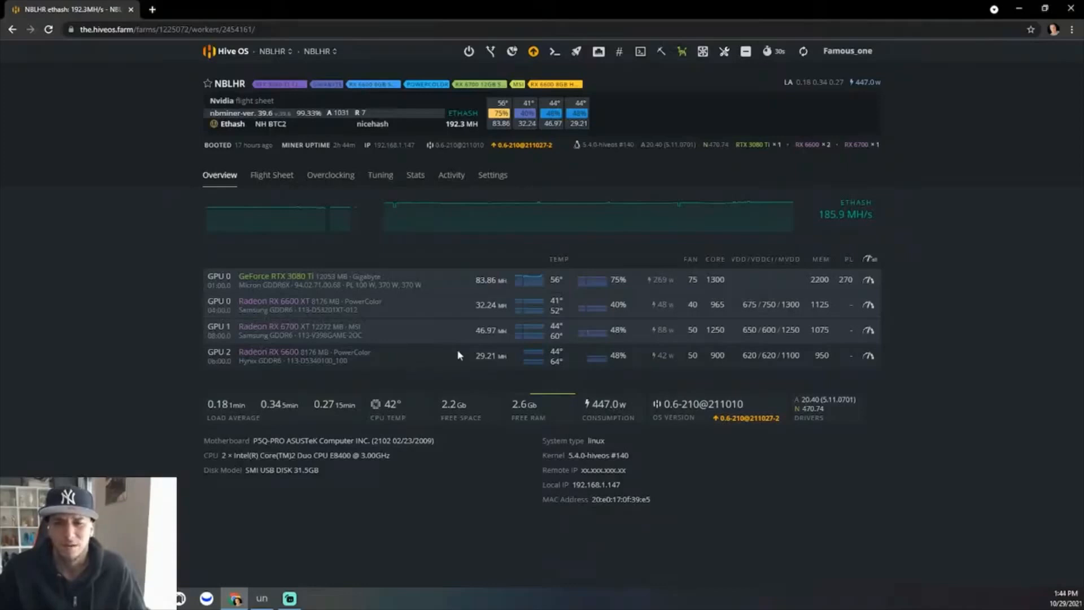
mouse_move(427, 363)
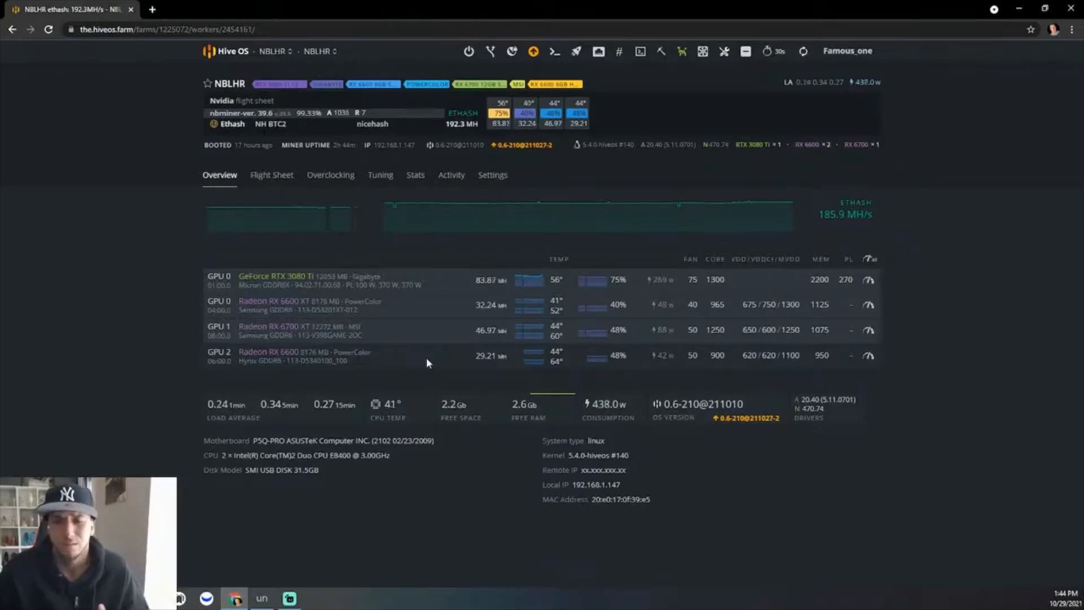
mouse_move(419, 356)
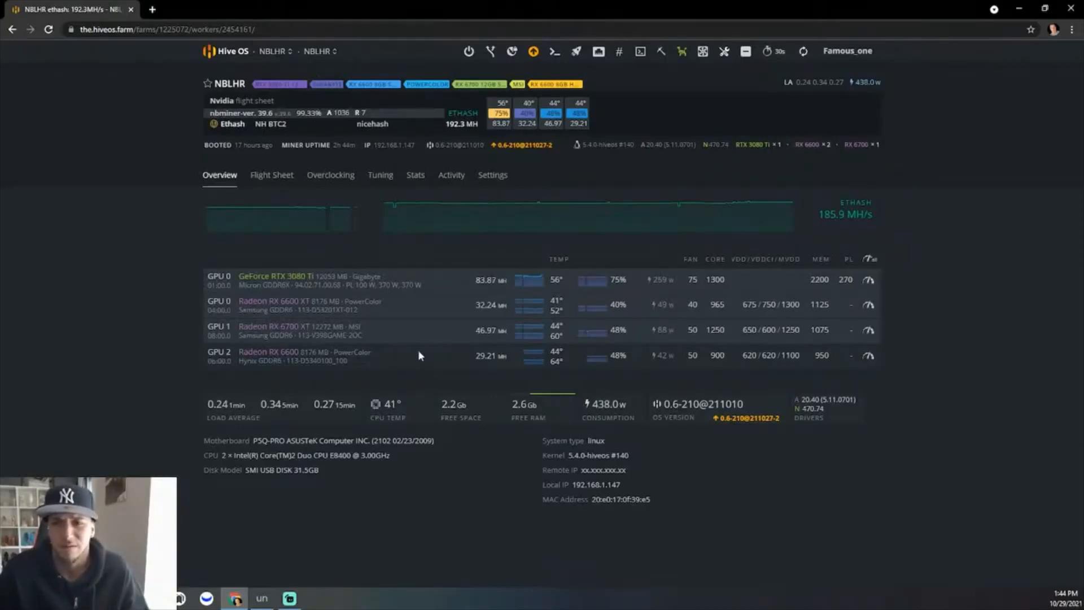
mouse_move(461, 145)
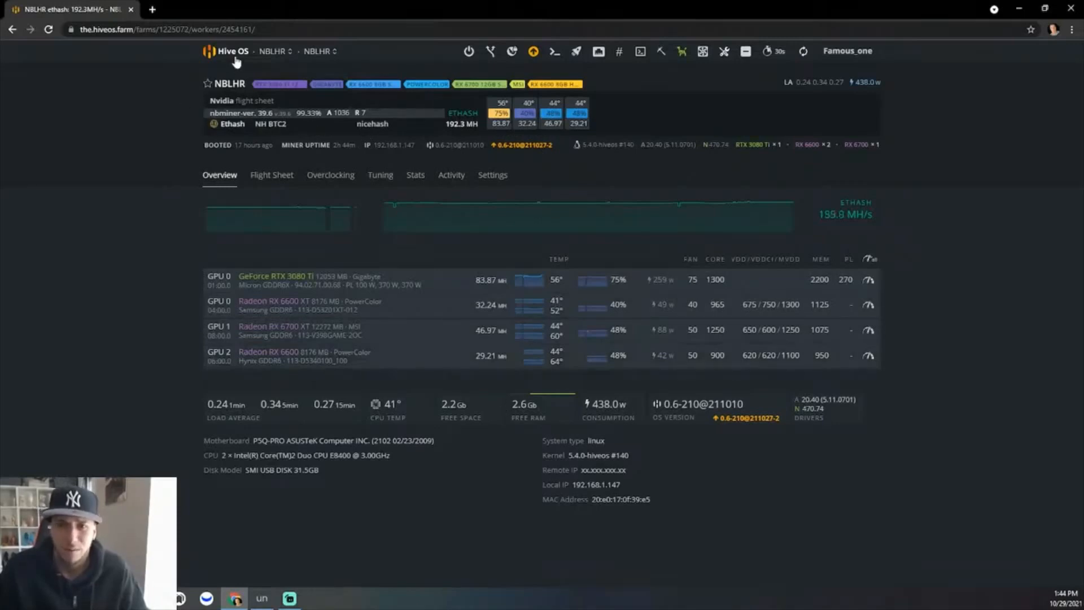
Step: Return to the Farms page listing the Best and NBLHR farms
click(225, 50)
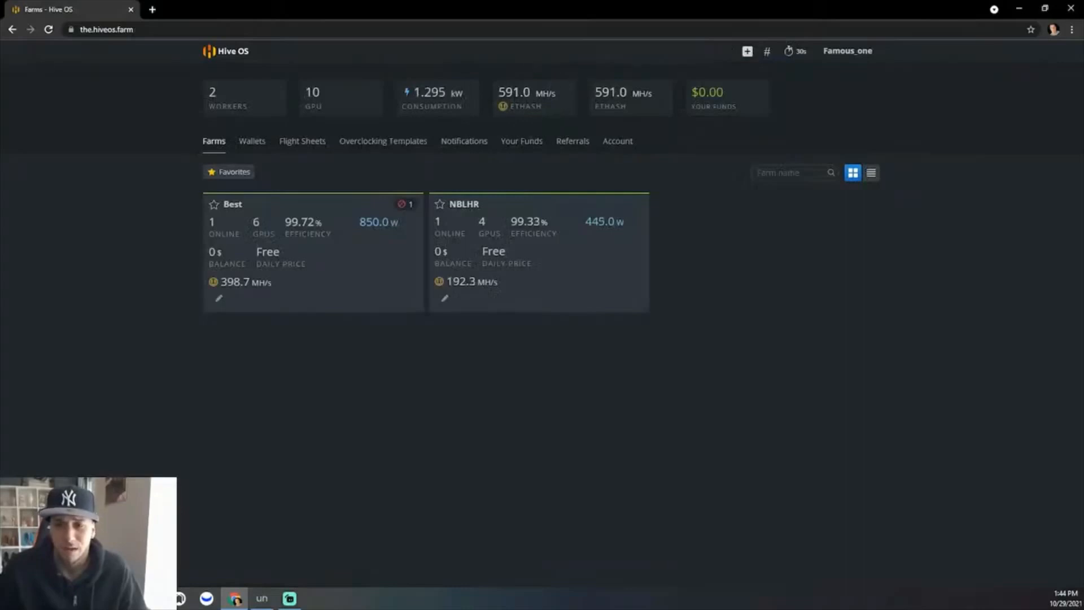
mouse_move(537, 280)
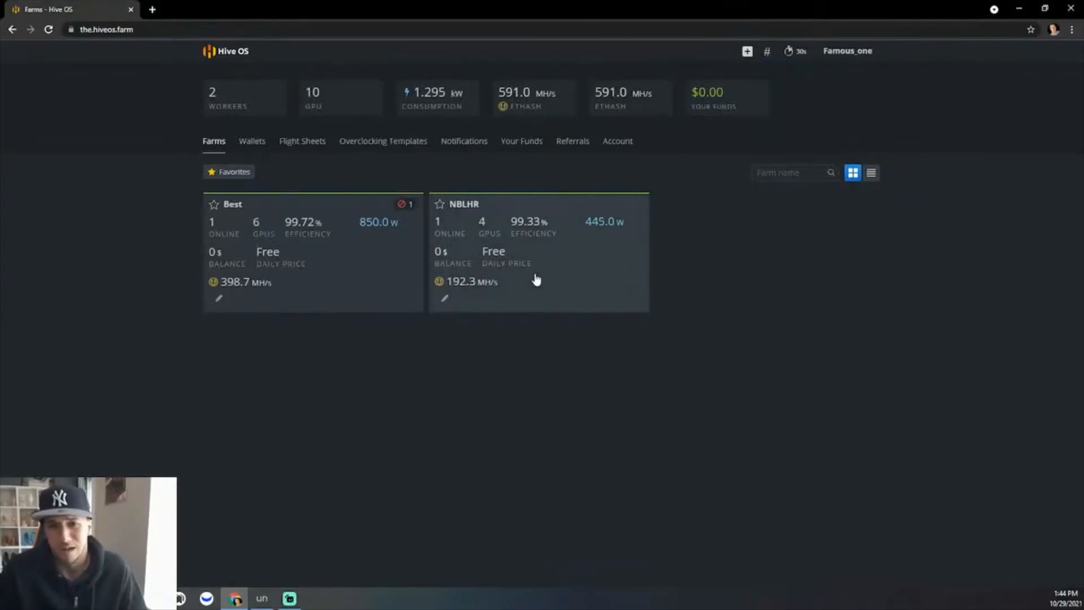